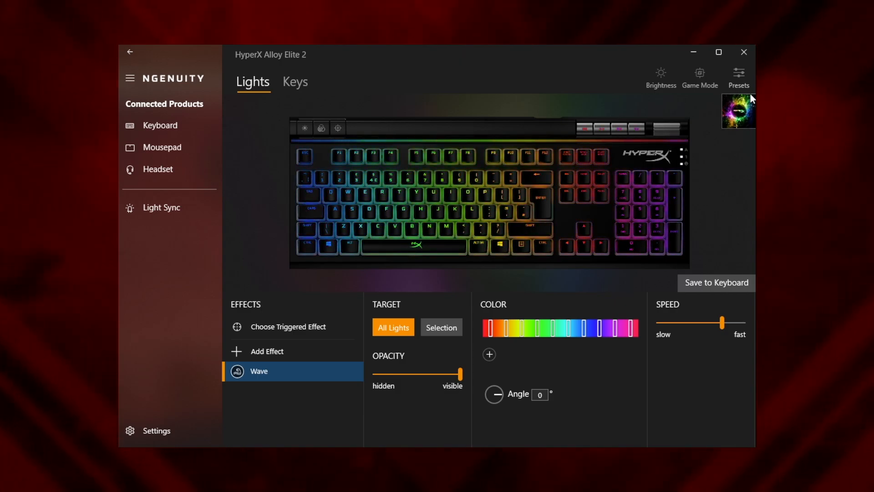
# Step: Show the Alloy Elite 2 presets list and the new/import choices for adding a preset
pyautogui.click(739, 76)
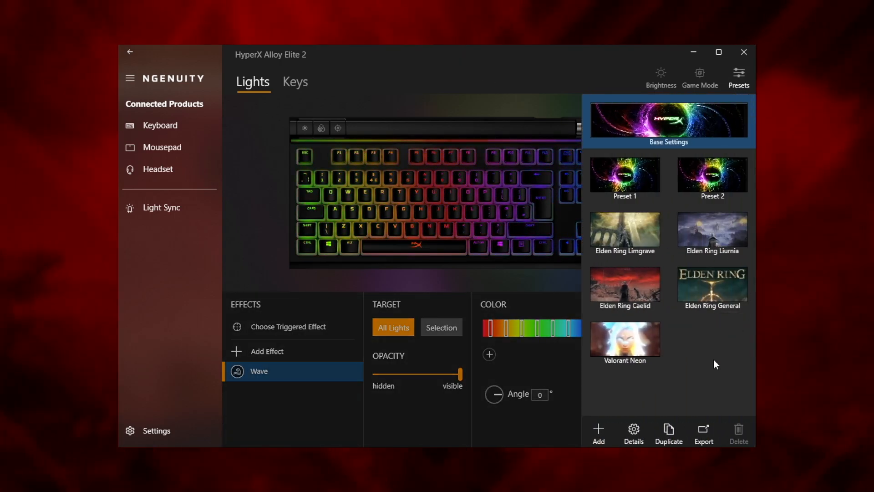
pyautogui.moveTo(598, 429)
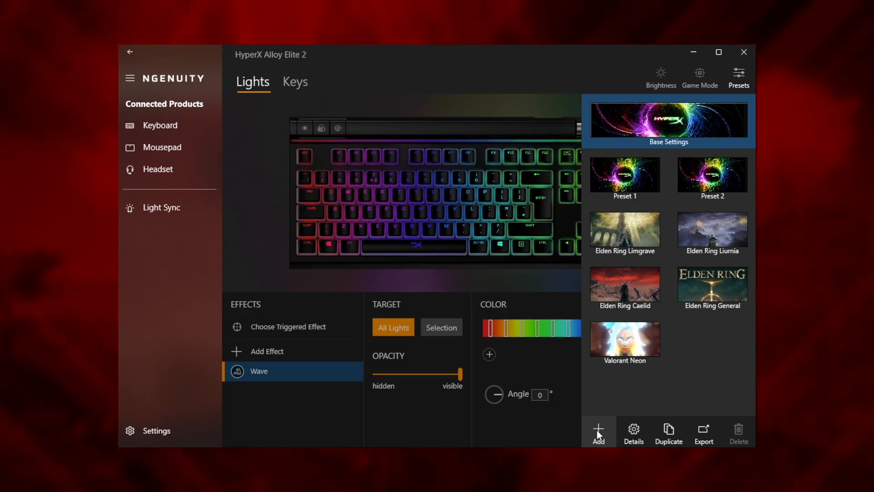
pyautogui.click(598, 431)
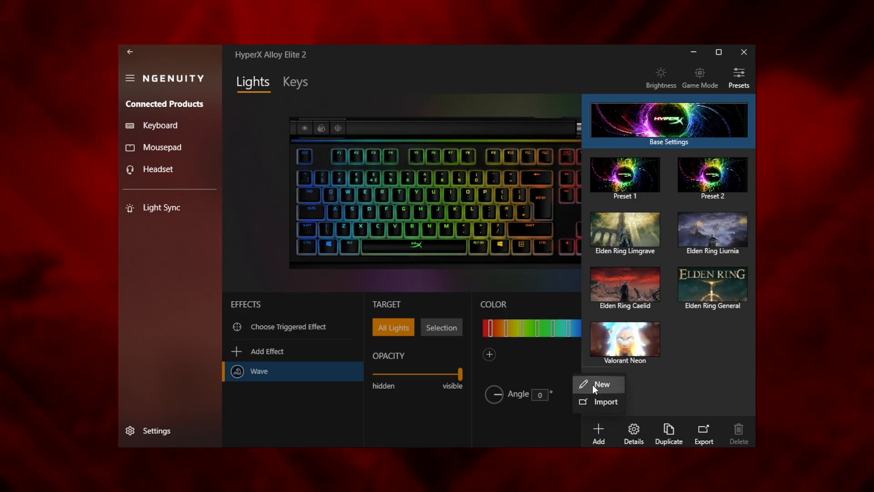
# Step: Create preset 'Elden Ring Theme' with custom artwork, Gamelink to eldenring.exe, and save it
pyautogui.click(601, 384)
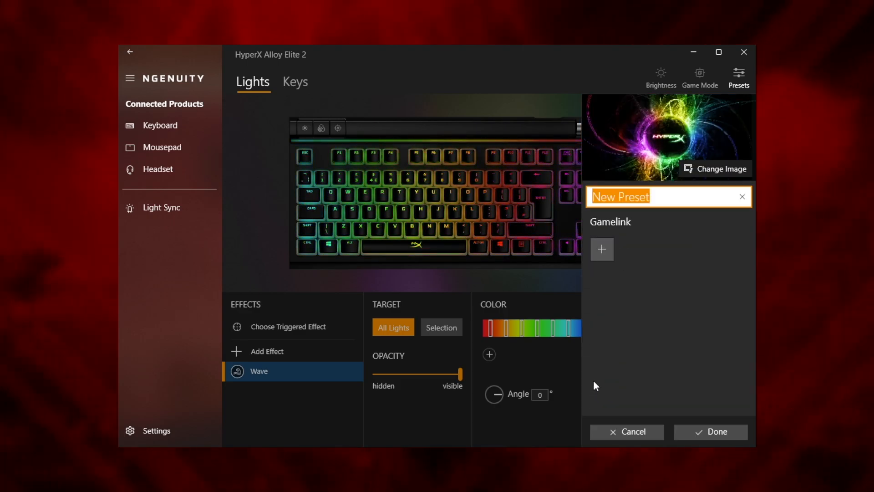
pyautogui.write('Elden Ring Theme')
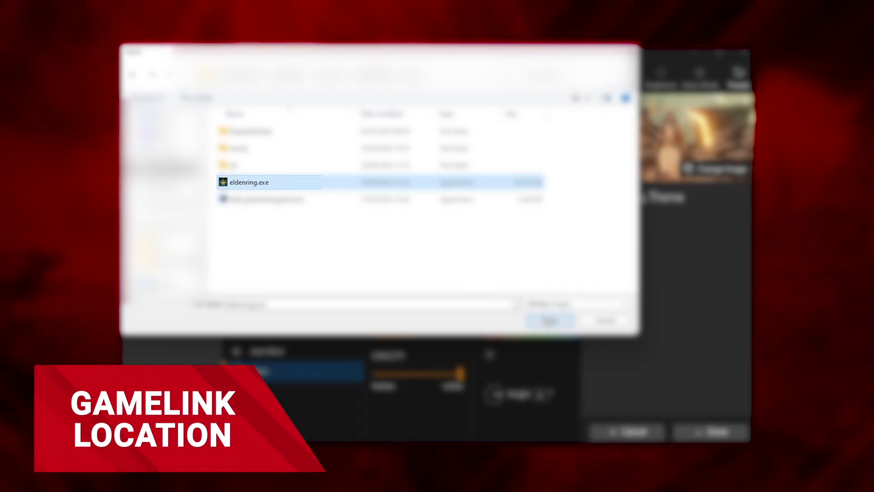
pyautogui.click(549, 321)
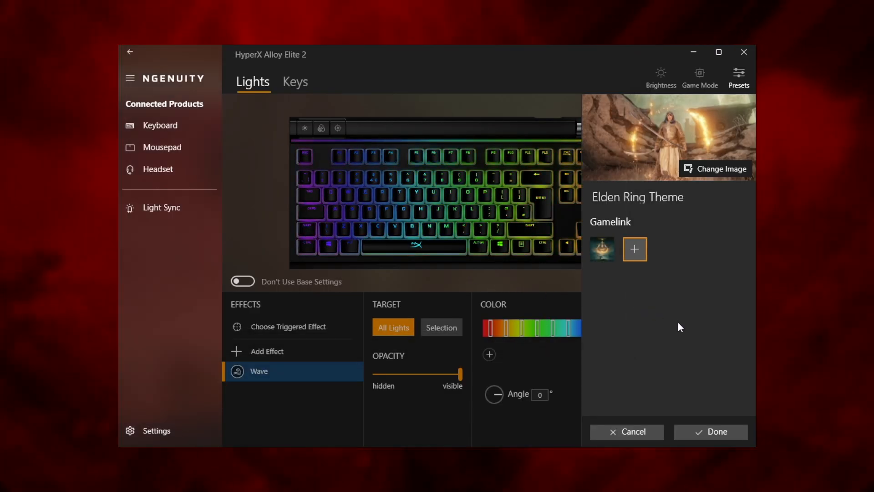
pyautogui.click(737, 77)
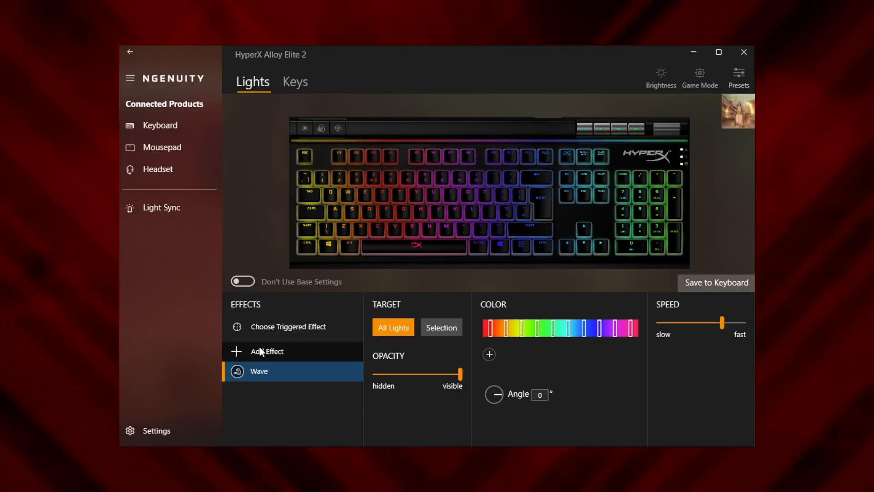
# Step: Add a Wave effect at 270° targeting a key selection rather than all lights
pyautogui.click(266, 352)
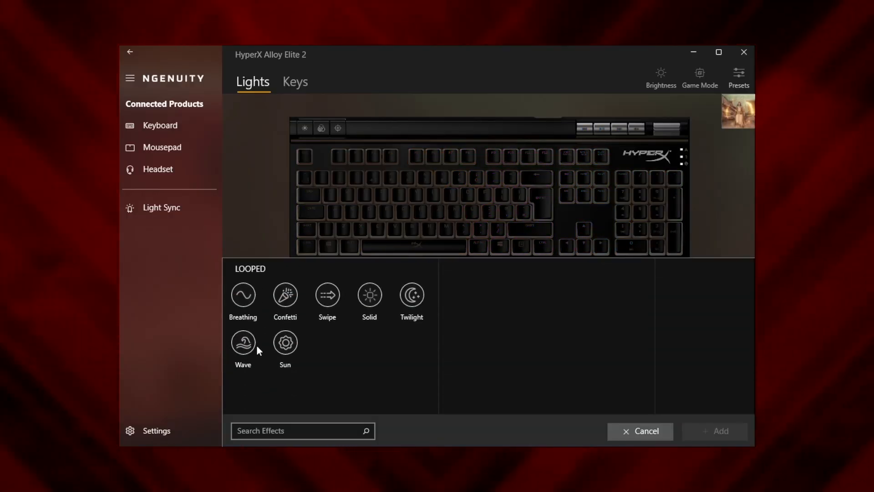
pyautogui.click(243, 343)
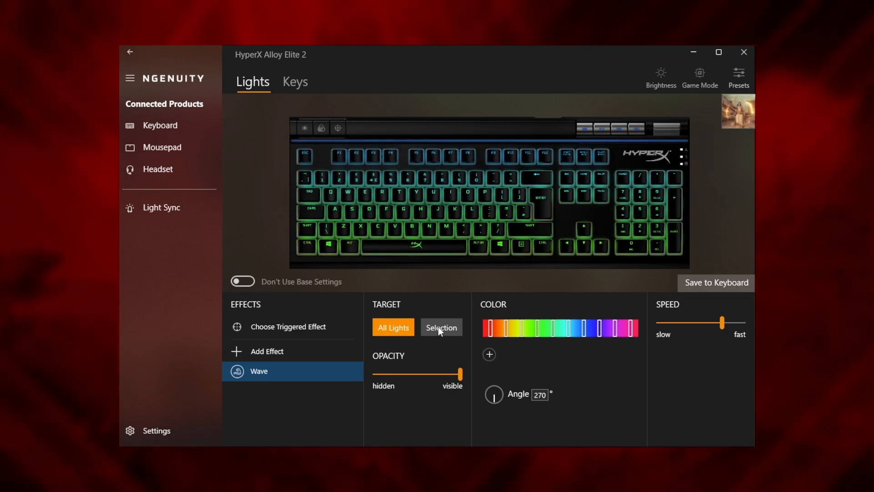
pyautogui.click(440, 327)
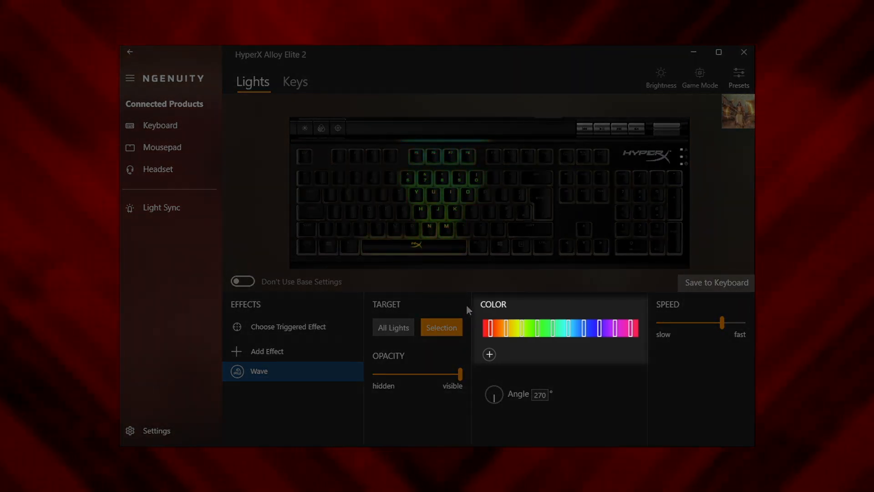
# Step: Remove extra colour stops for a gold-to-orange gradient and set wave speed 70
pyautogui.rightClick(586, 326)
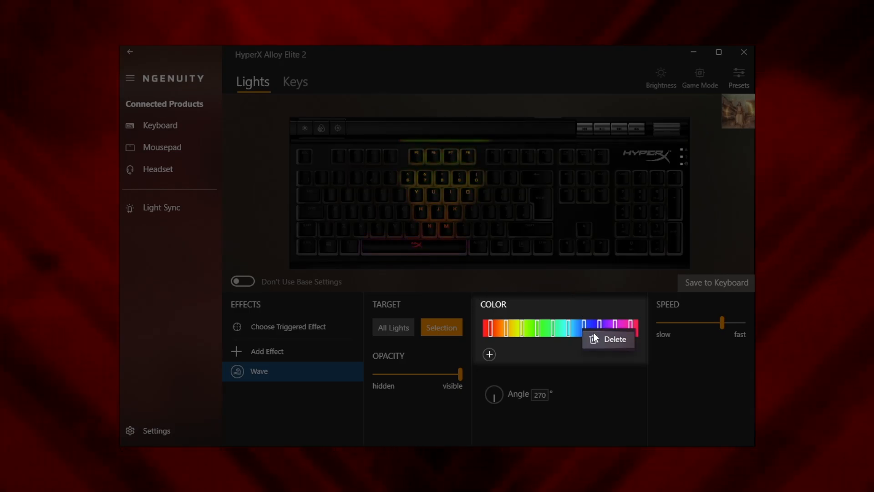
pyautogui.click(616, 339)
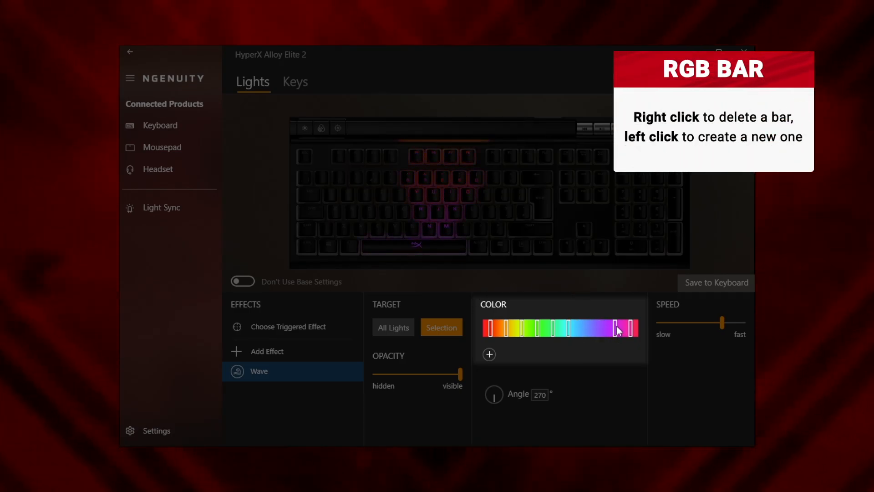
pyautogui.rightClick(616, 329)
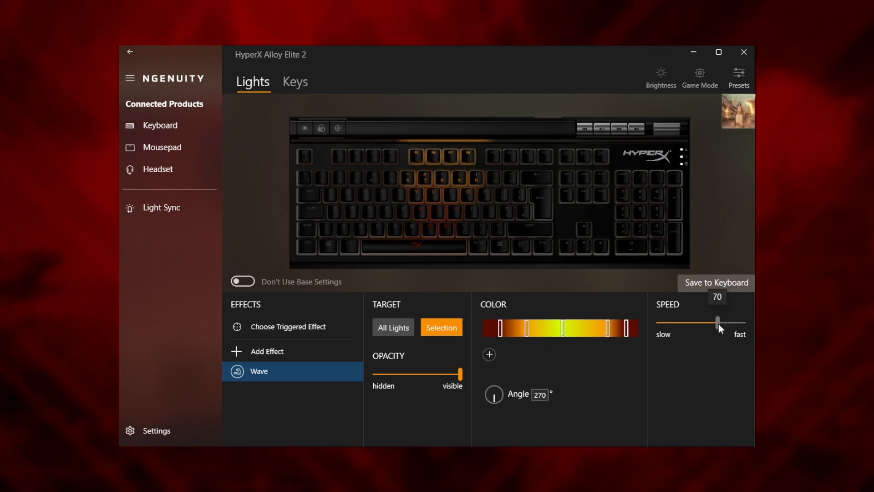
pyautogui.click(267, 351)
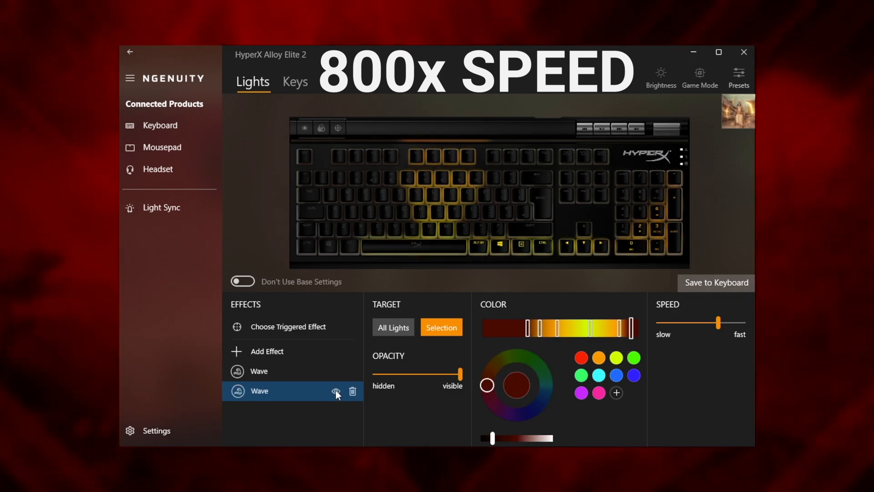
# Step: Add second and third golden Wave layers on other key groups and tune the third's speed
pyautogui.click(336, 391)
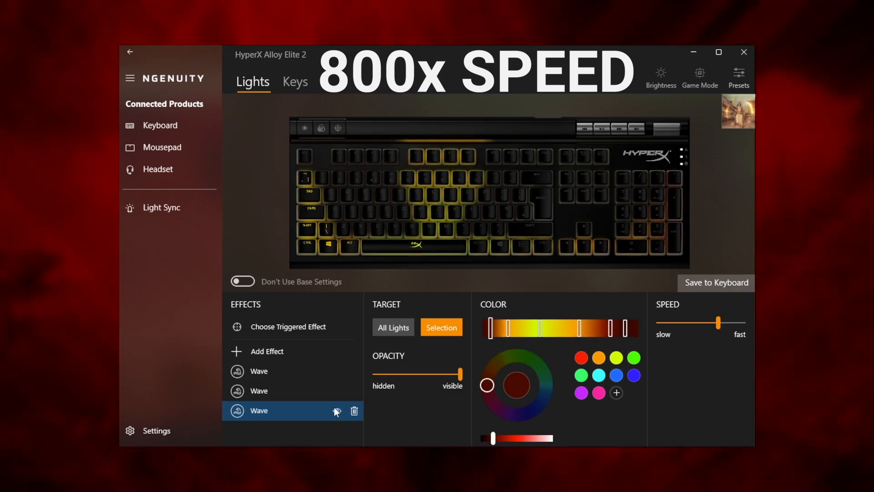
pyautogui.click(503, 357)
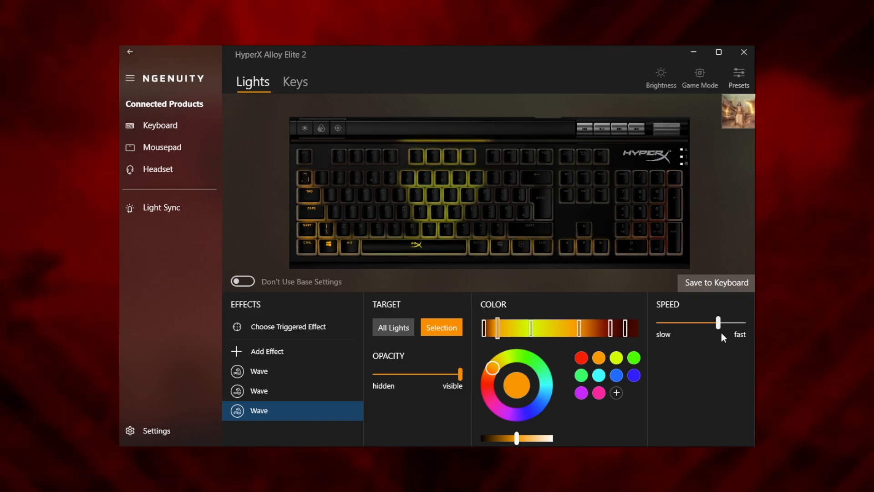
pyautogui.click(259, 371)
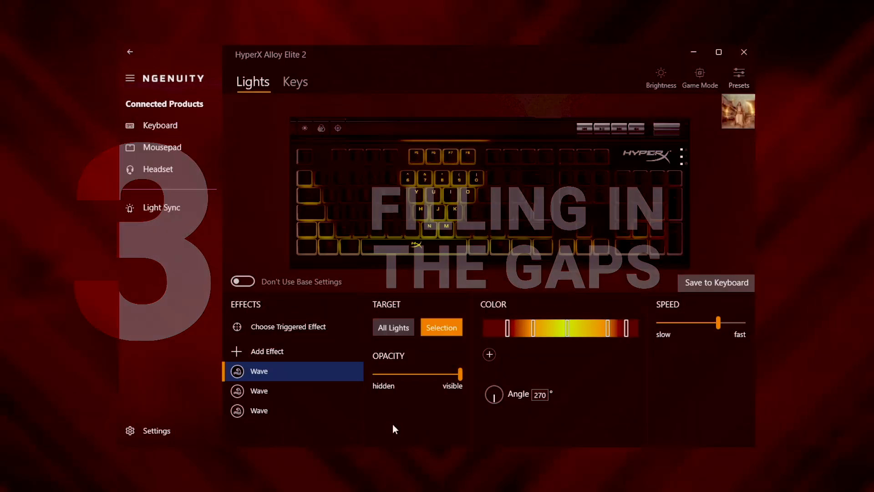
# Step: Add an orange Sun effect over all keys and reorder it among the wave layers
pyautogui.click(267, 350)
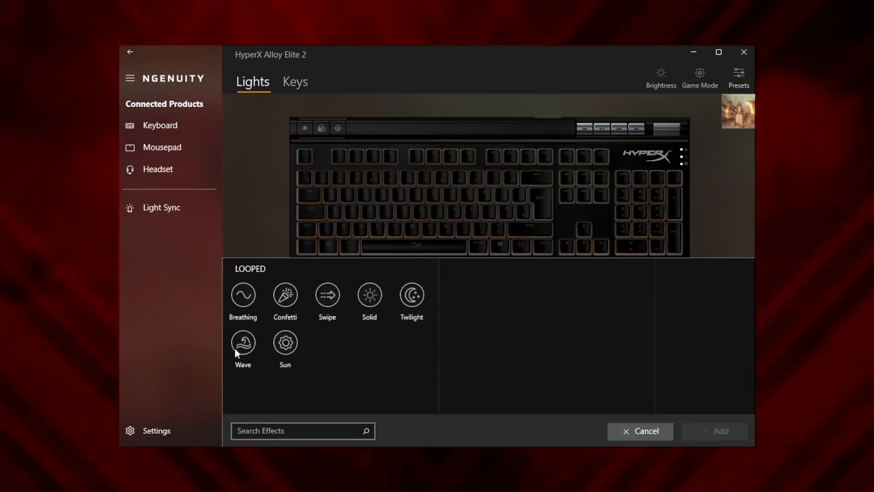
pyautogui.click(285, 342)
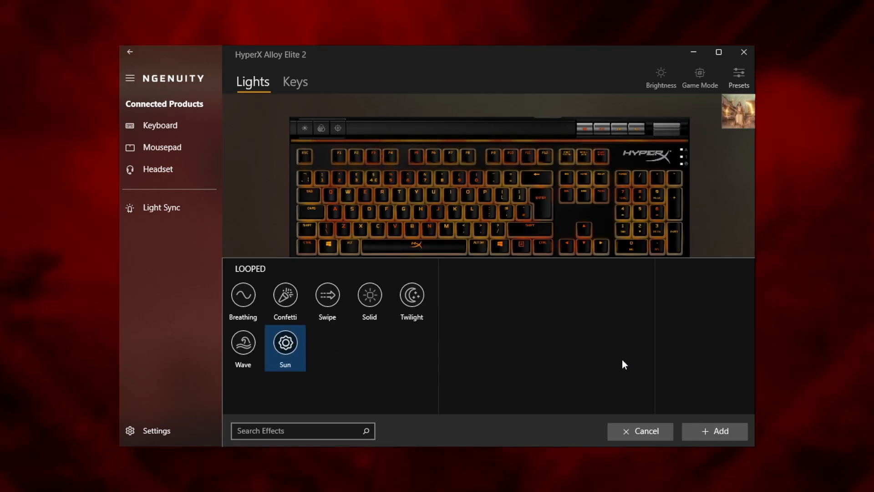
pyautogui.click(713, 430)
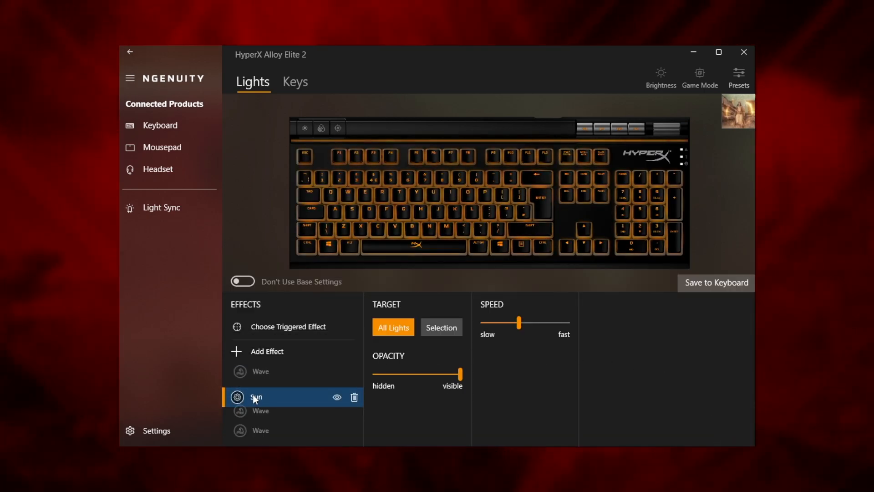
pyautogui.click(441, 327)
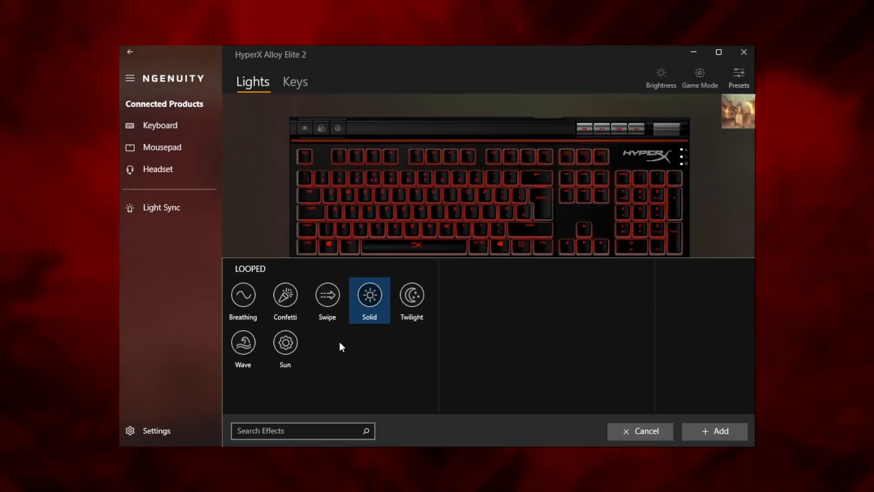
# Step: Add a Solid blue effect limited to the arrow cluster and numpad keys
pyautogui.click(714, 430)
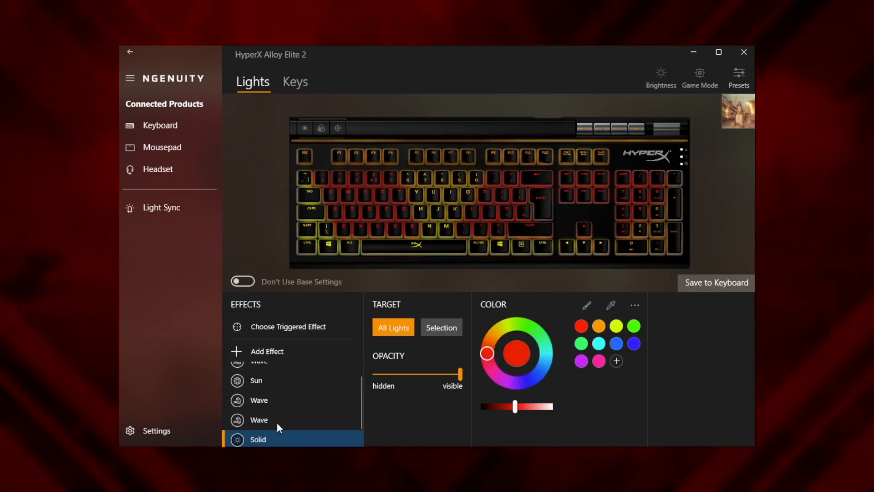
pyautogui.click(441, 327)
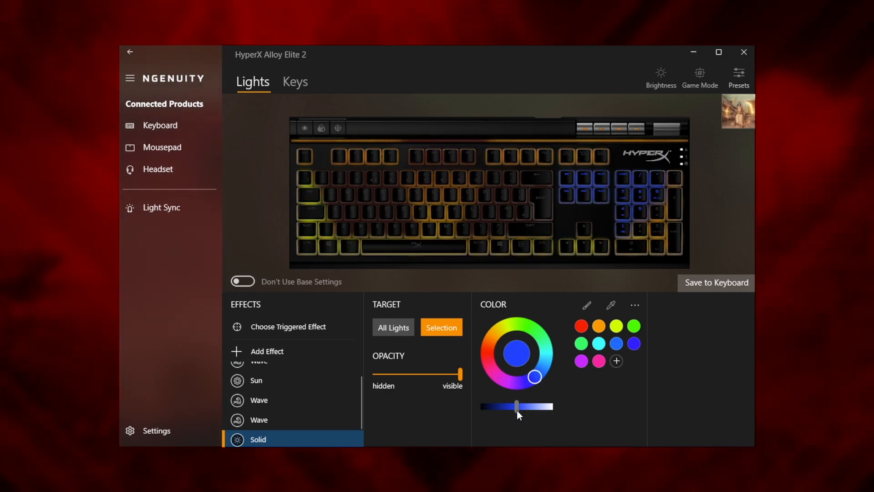
# Step: Adjust the golden wave's yellow-orange stops, angle and speed under the blue keys
pyautogui.click(259, 370)
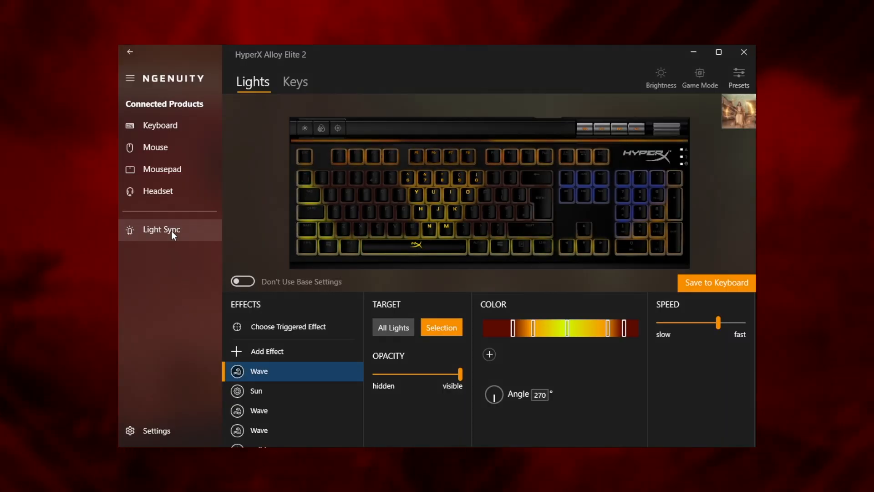
# Step: Enable Light Sync linking the mouse and mat lighting to the keyboard
pyautogui.click(162, 230)
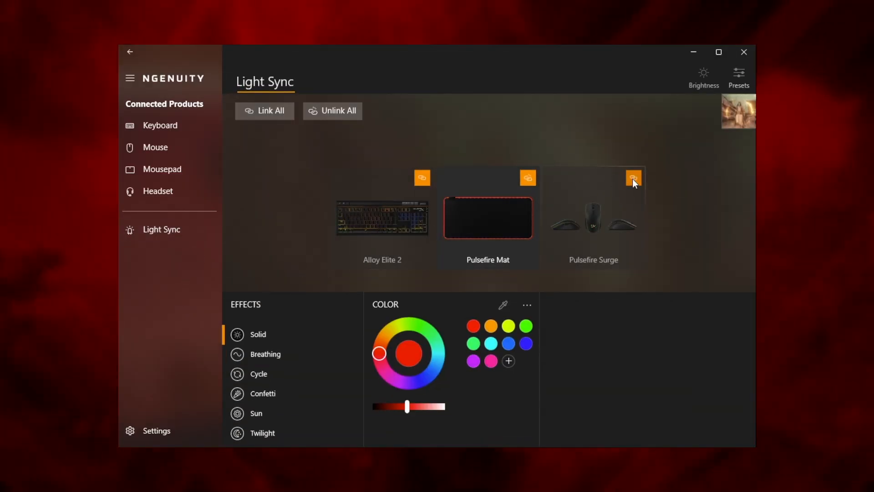
pyautogui.click(256, 413)
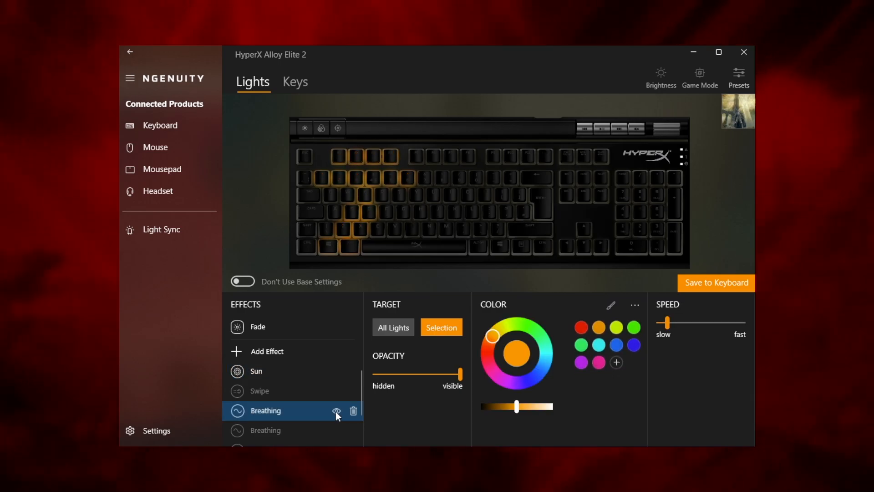
# Step: Select the breathing layers' keys, then add a rightward green Swipe across the bottom rows
pyautogui.click(266, 430)
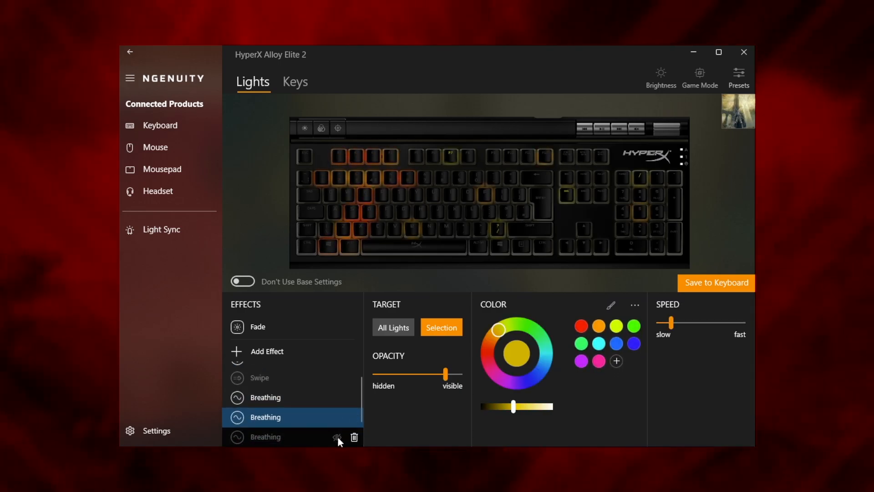
pyautogui.click(266, 436)
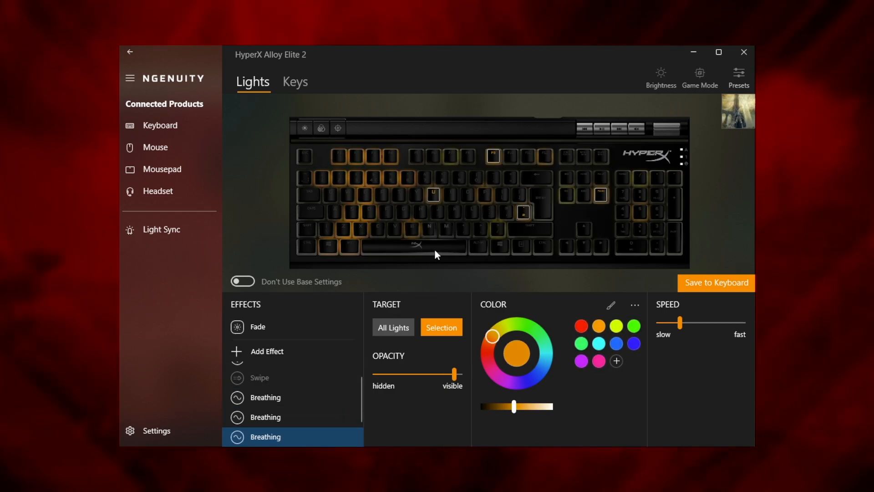
pyautogui.click(265, 417)
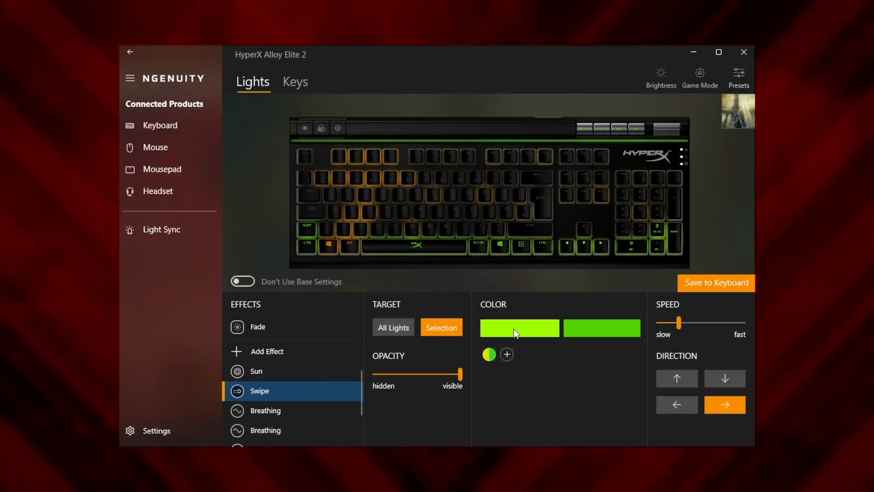
# Step: Review the second Swipe green, the Solid green layer and a Breathing layer before saving
pyautogui.click(602, 327)
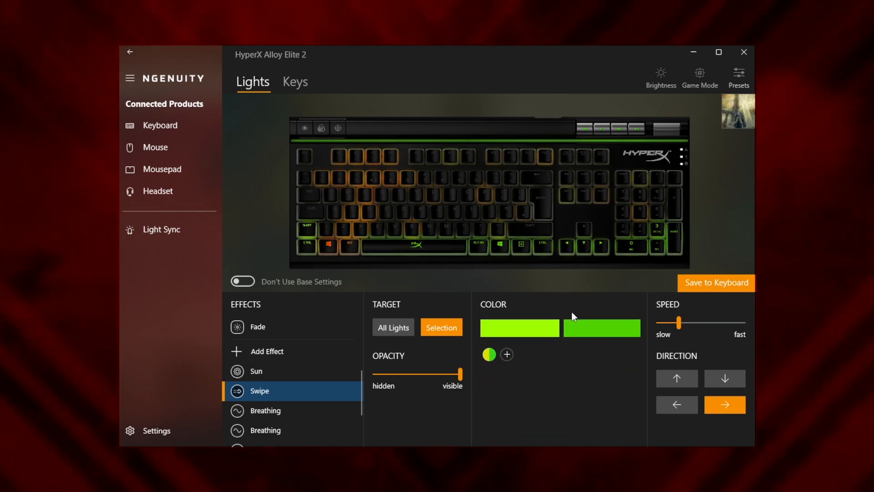
pyautogui.moveTo(594, 392)
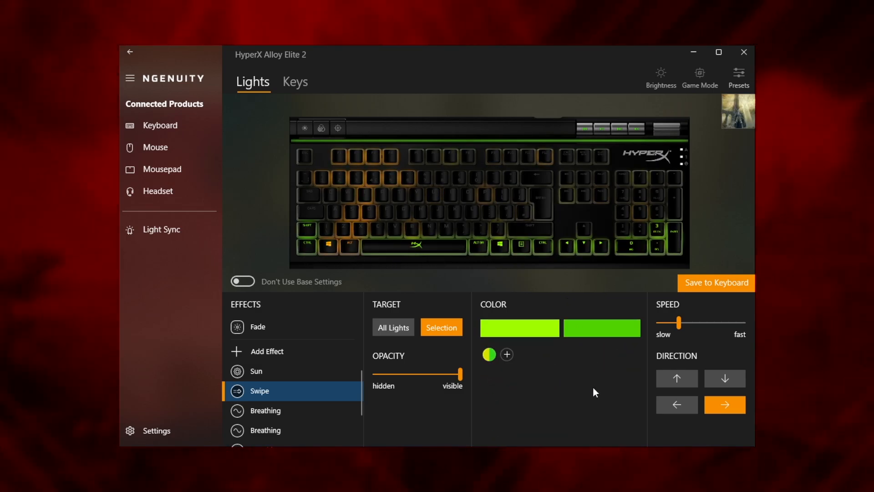
pyautogui.click(258, 439)
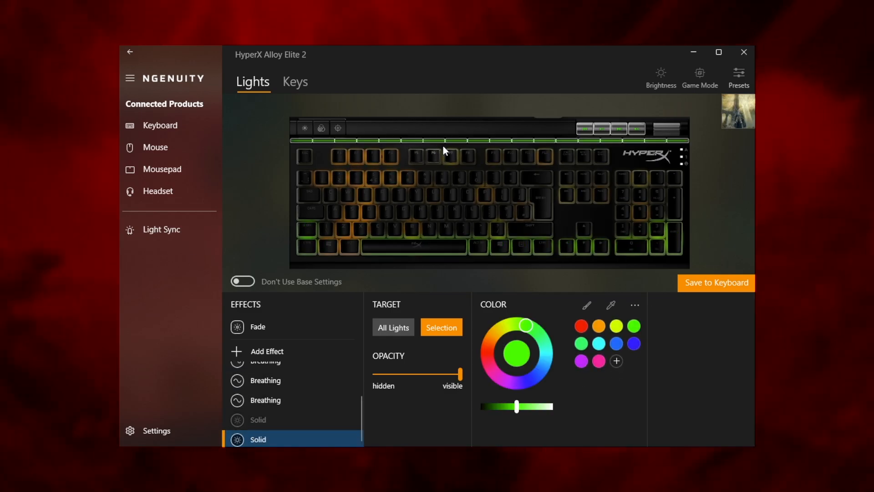
pyautogui.scroll(3)
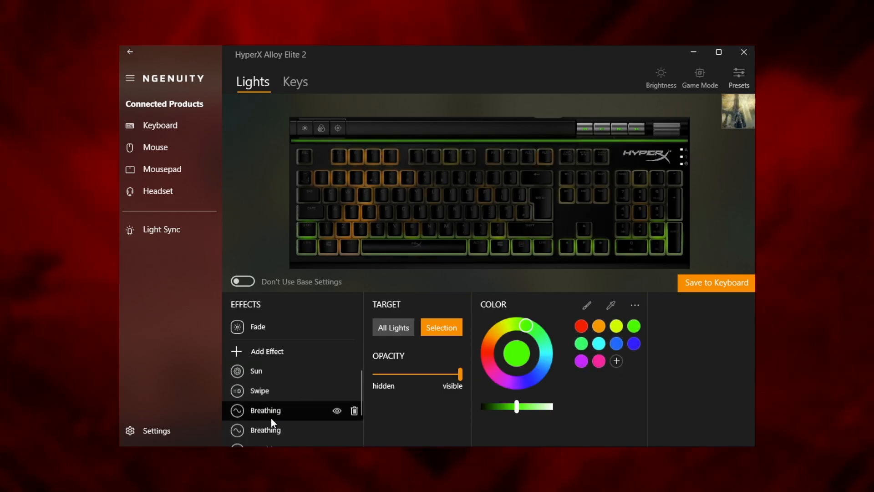
pyautogui.click(161, 230)
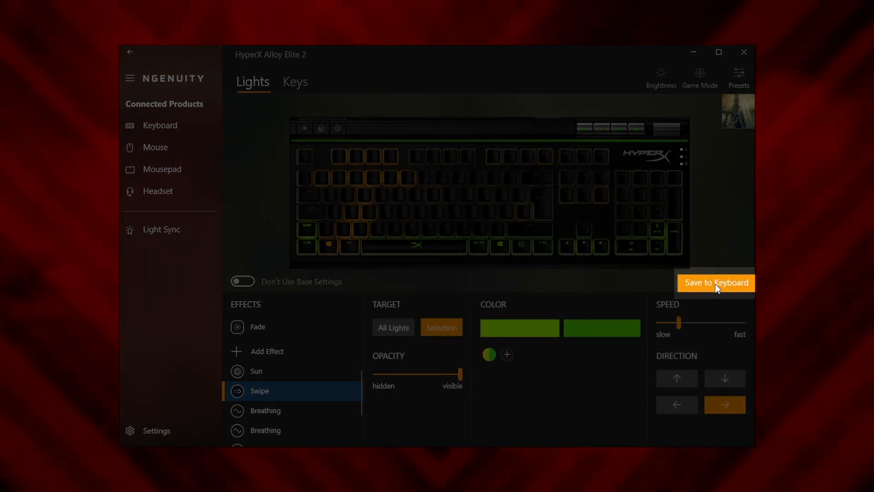
# Step: Save the lighting to the keyboard and confirm the Elden Ring Limgrave preset with Done
pyautogui.click(715, 282)
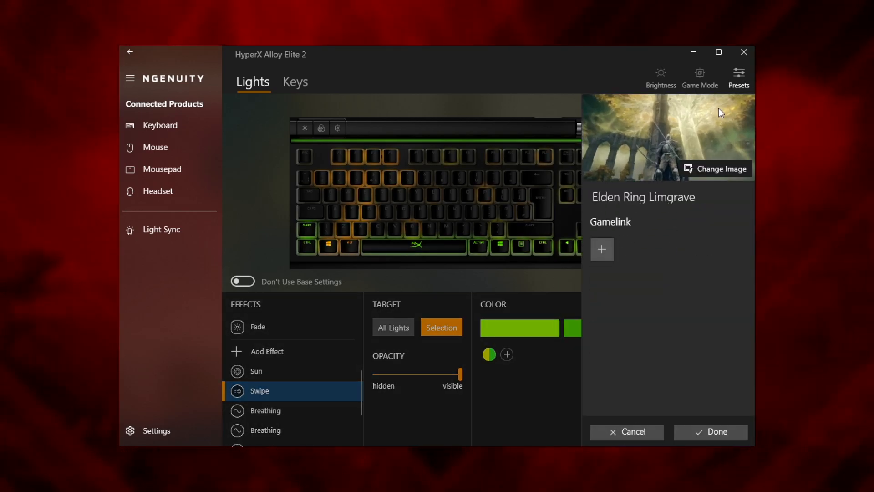
pyautogui.click(739, 76)
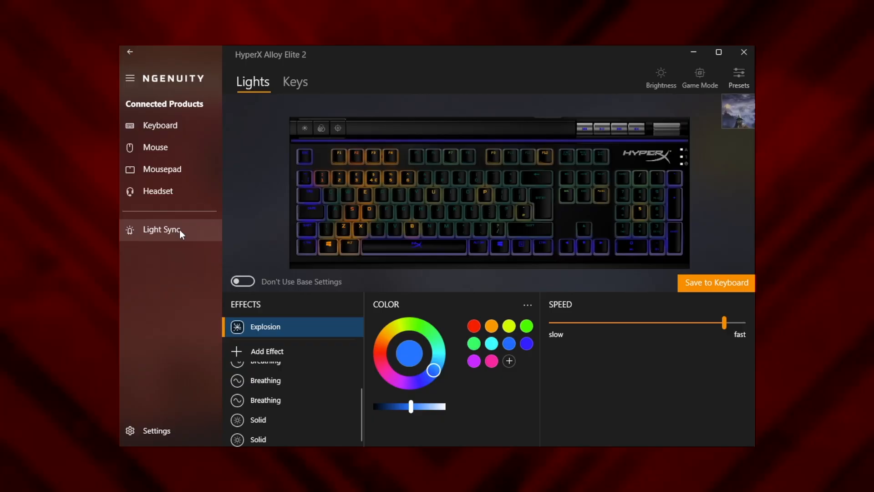
# Step: Save the blue Explosion layout into the second onboard profile as Elden Ring Liurnia
pyautogui.click(162, 229)
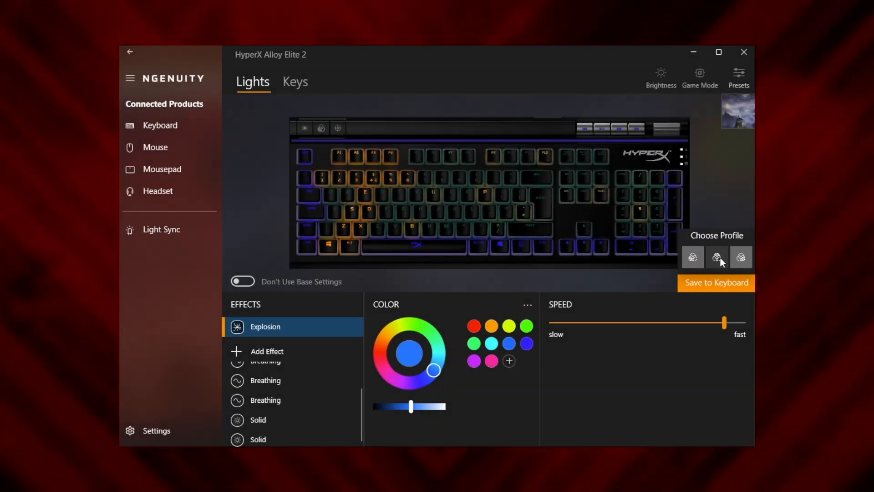
pyautogui.click(716, 257)
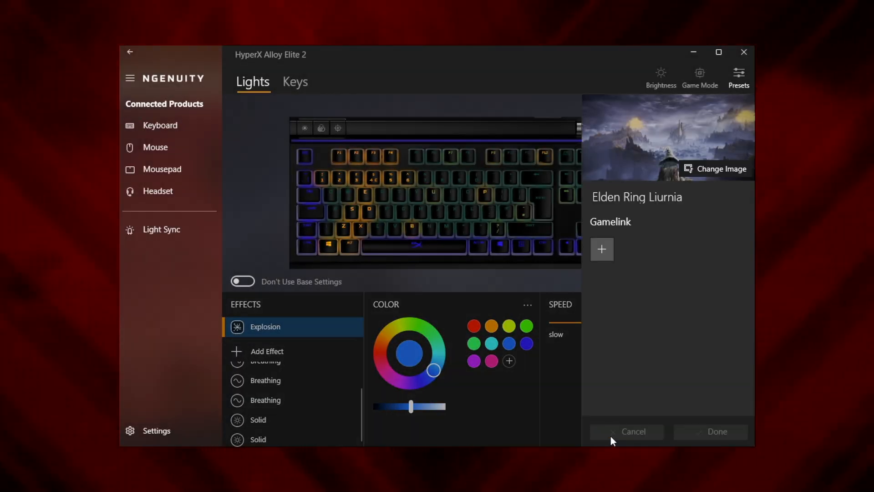
# Step: Close the Elden Ring Liurnia preset details to start the red layout
pyautogui.click(738, 76)
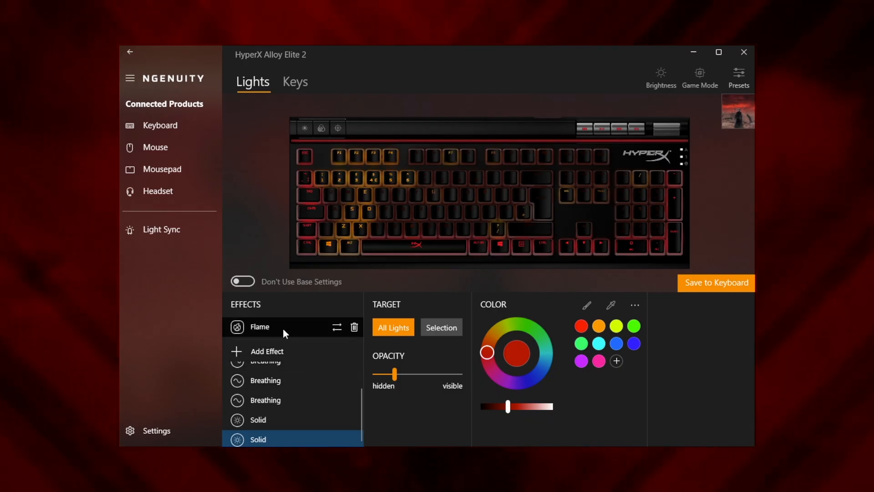
# Step: Select the Flame effect and raise its speed toward fast
pyautogui.click(260, 327)
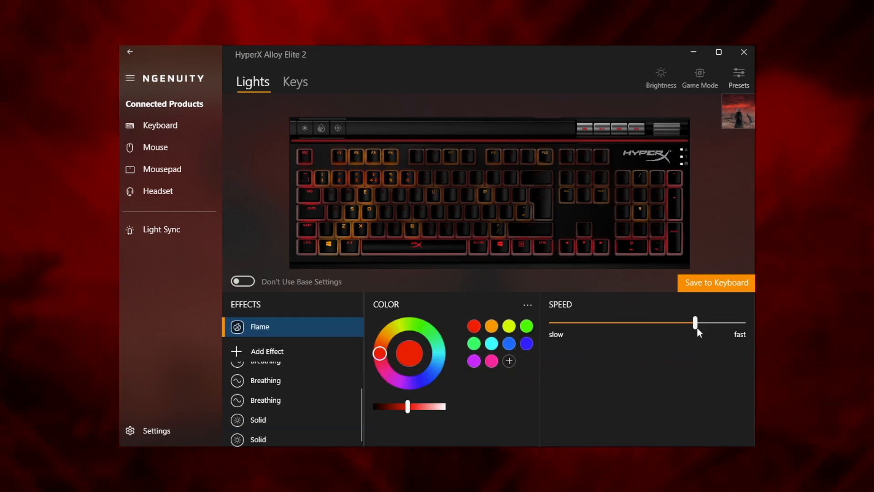
pyautogui.click(160, 230)
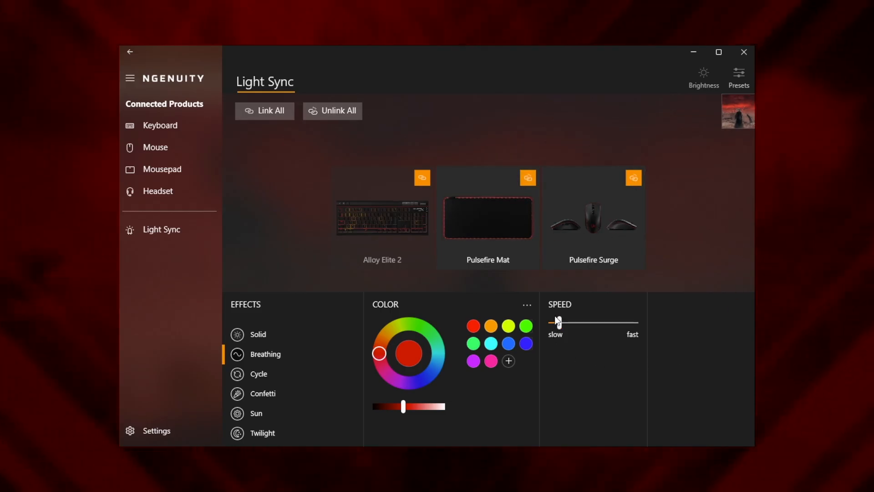
# Step: Slow the synced red Breathing effect, then start saving the red layout to the keyboard
pyautogui.click(160, 125)
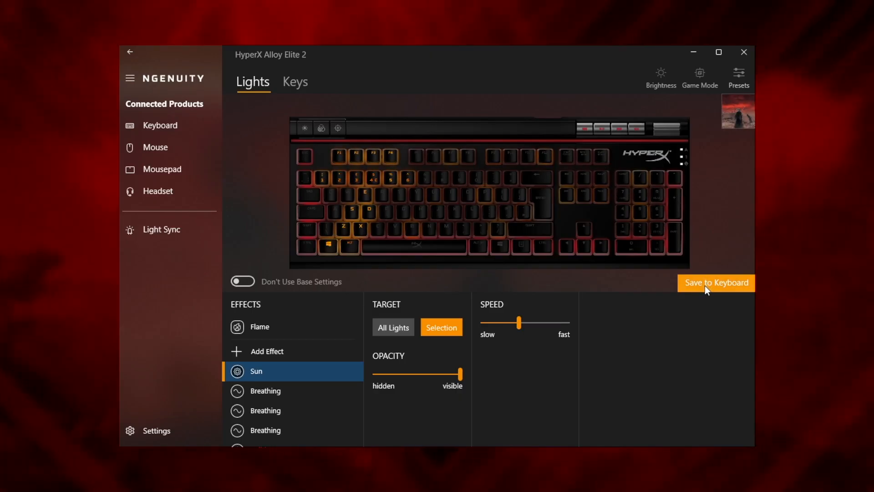
pyautogui.click(716, 282)
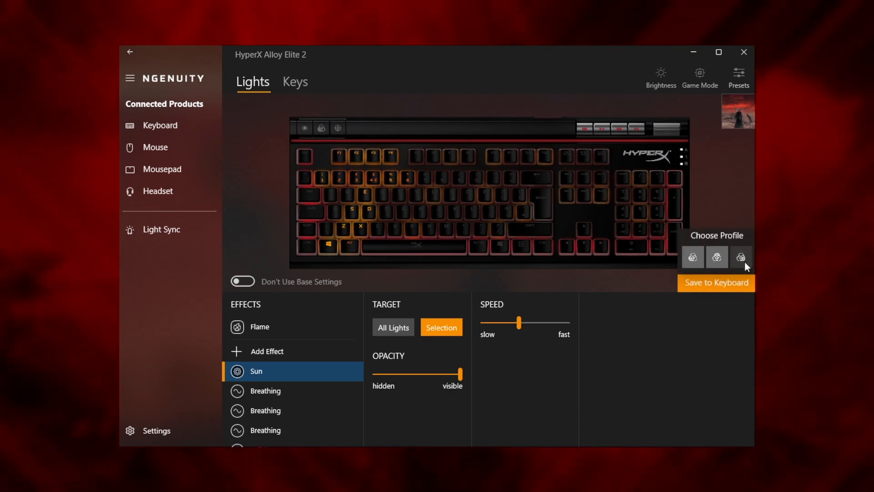